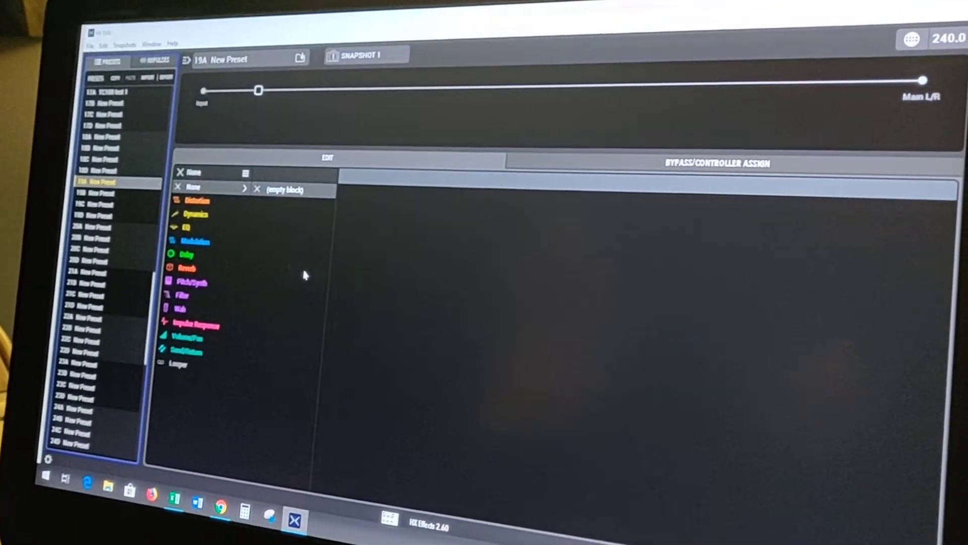
Bring up the Command Center for preset 19A from the Window menu.
click(151, 43)
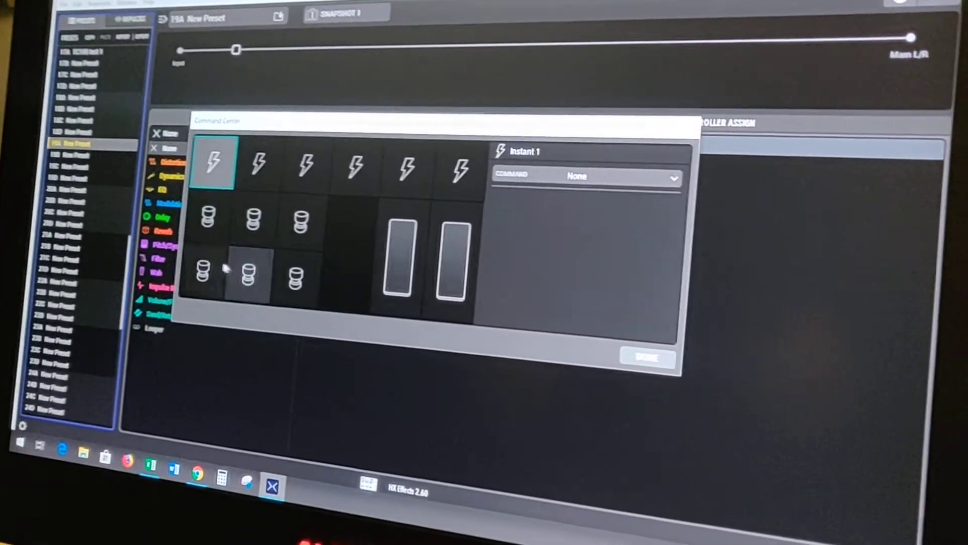
Make Instant 1 send MIDI CC 20 on channel 1 at value 75, then move to Instant 2.
click(296, 272)
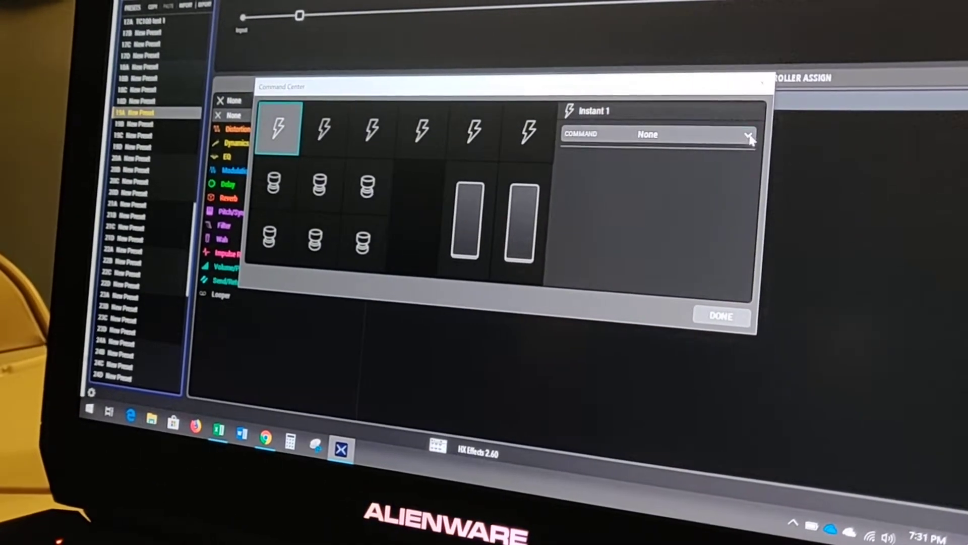
click(749, 134)
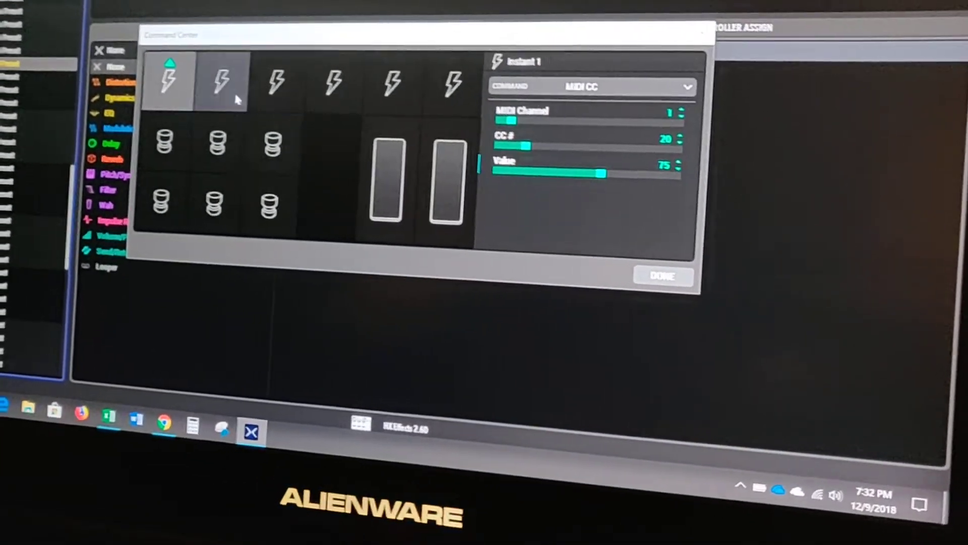
click(221, 81)
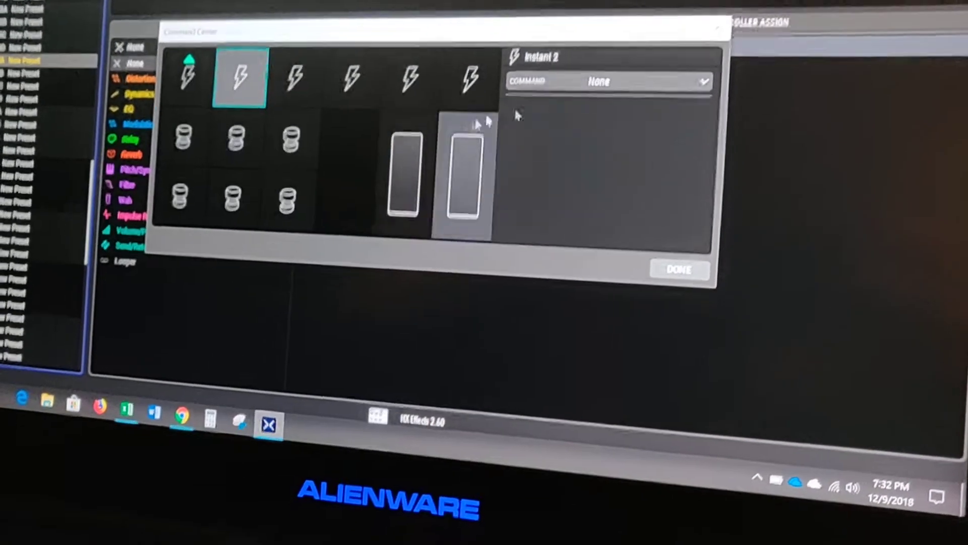
Make Instant 2 send MIDI CC 21 on channel 1 at value 75, then move to Instant 3.
click(608, 81)
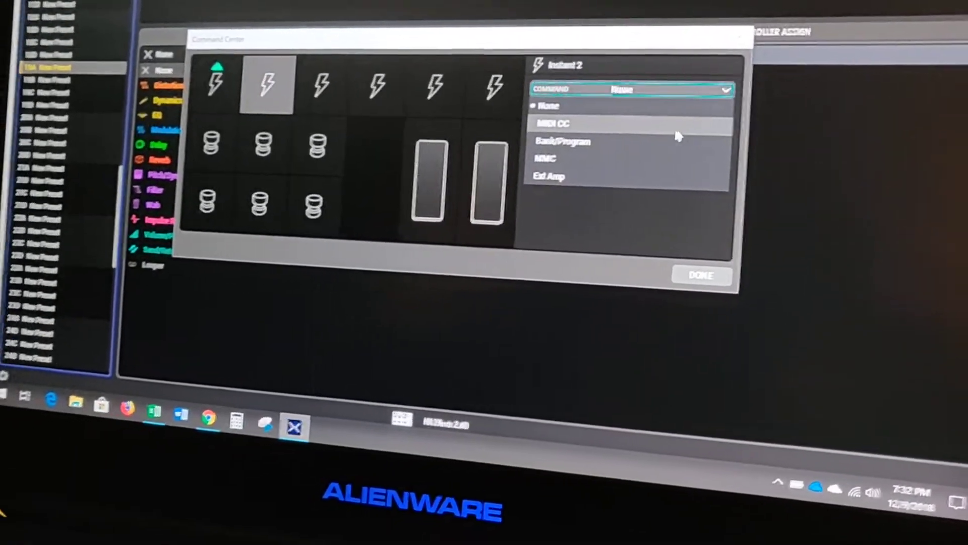
click(552, 123)
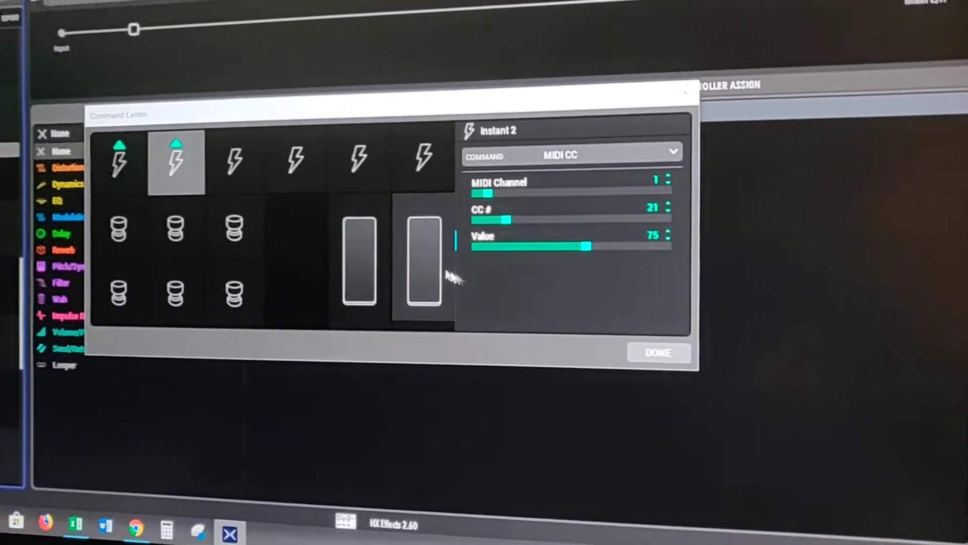
click(232, 148)
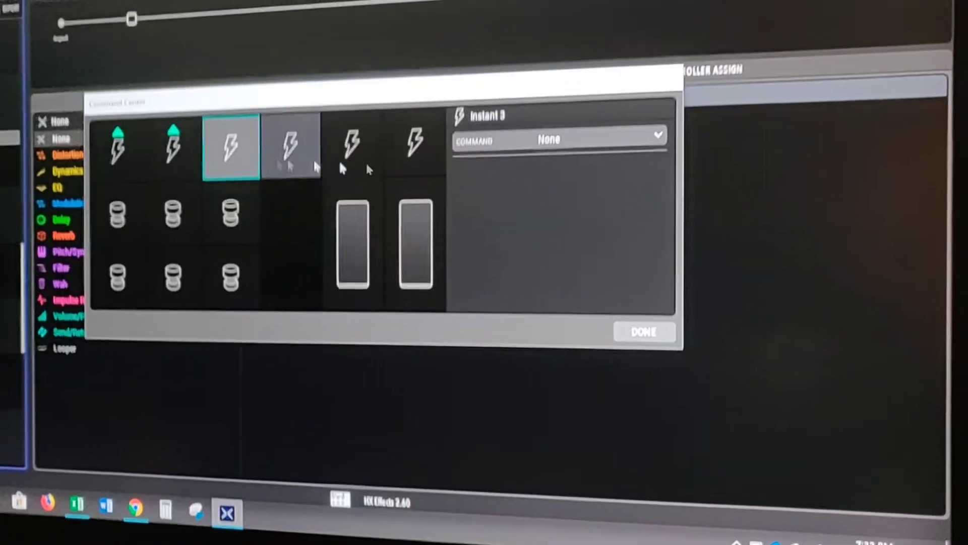
Make Instant 3 send a MIDI CC command like the first two instants.
click(556, 139)
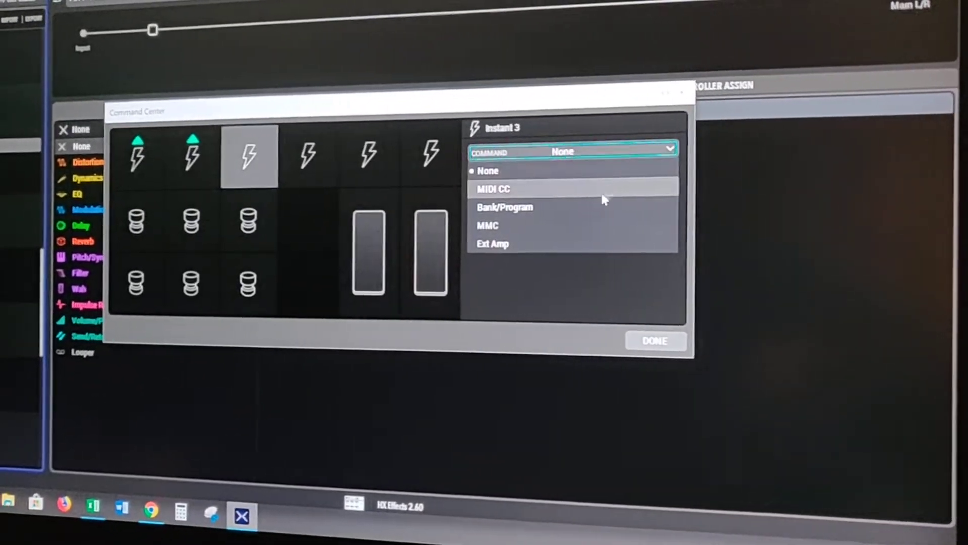
click(493, 188)
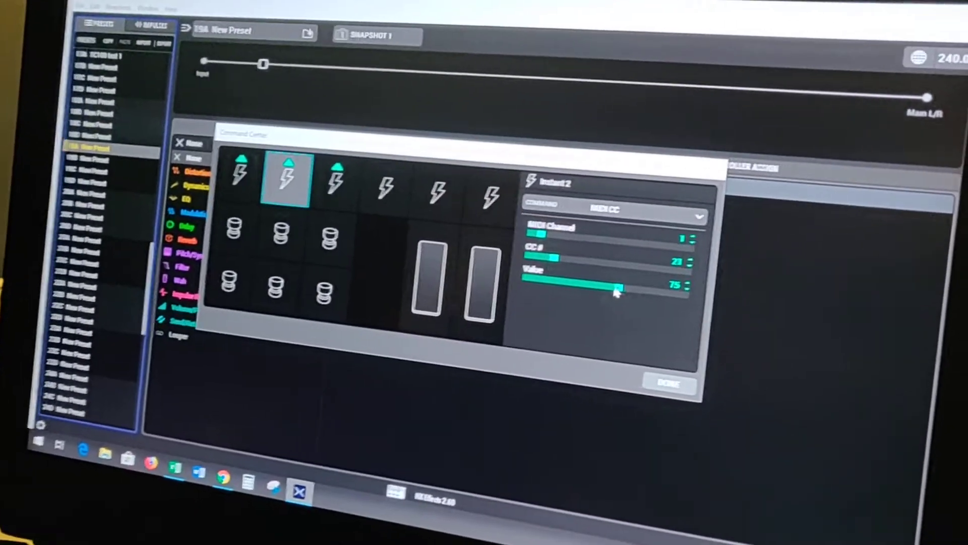
Lower Instant 2's value to 0, leave the Command Center and list the preset's snapshots.
drag(617, 289, 525, 263)
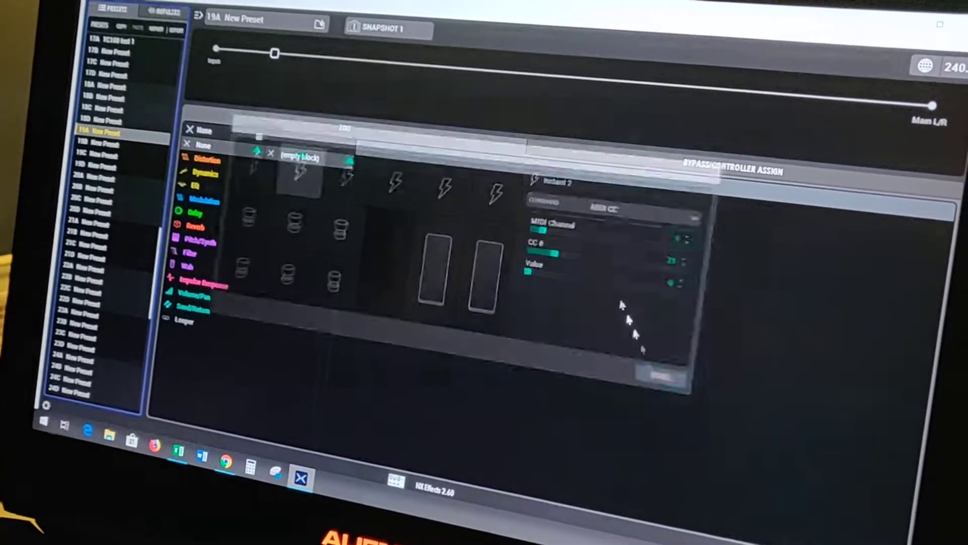
click(387, 29)
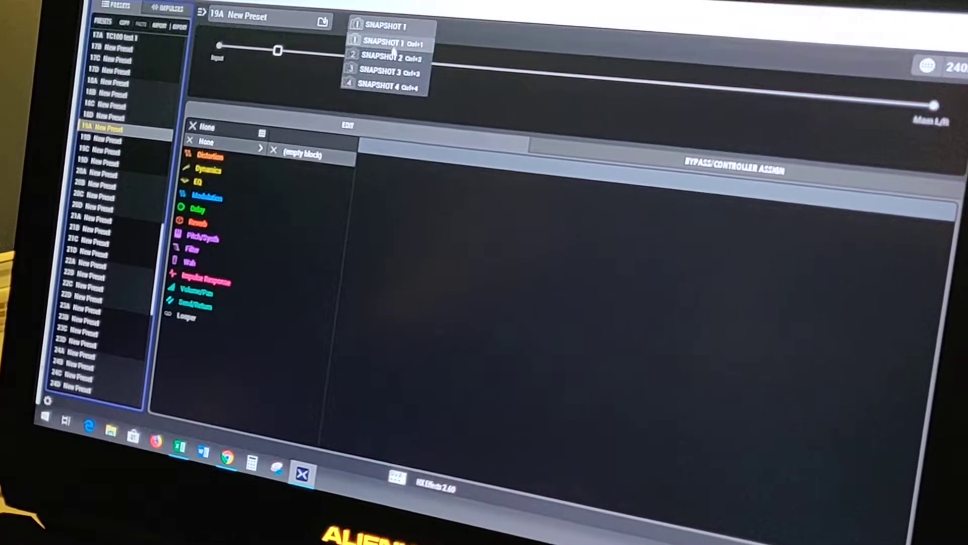
In Snapshot 2 set Instant 1 (CC 20) to value 0, then switch to Snapshot 3.
click(386, 58)
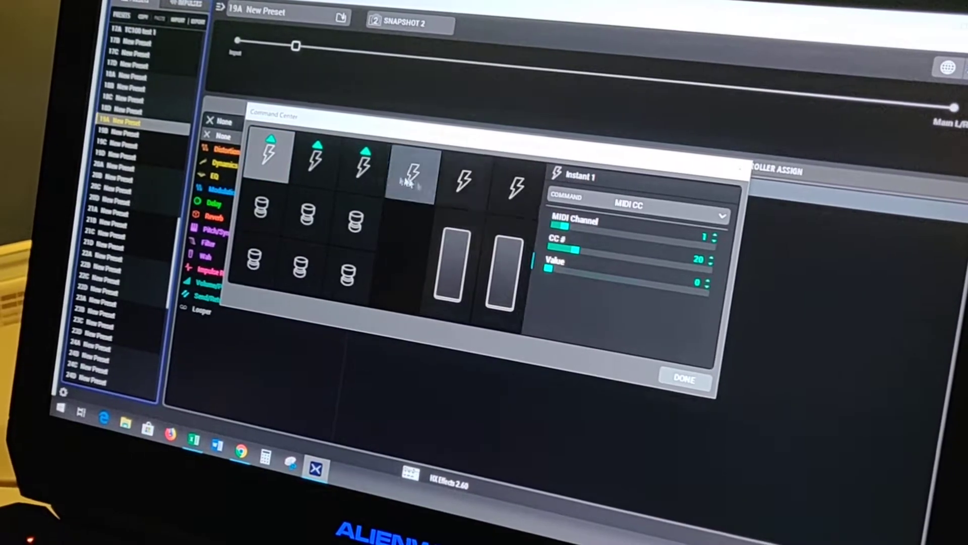
click(311, 158)
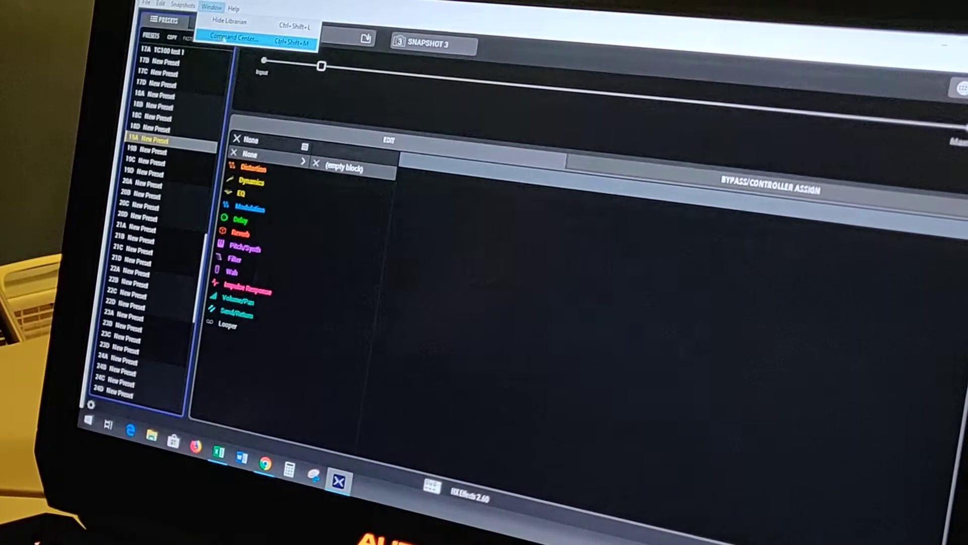
Under Snapshot 3 set Instant 2's value to 33 and Instant 3 (CC 22) to 80.
click(231, 39)
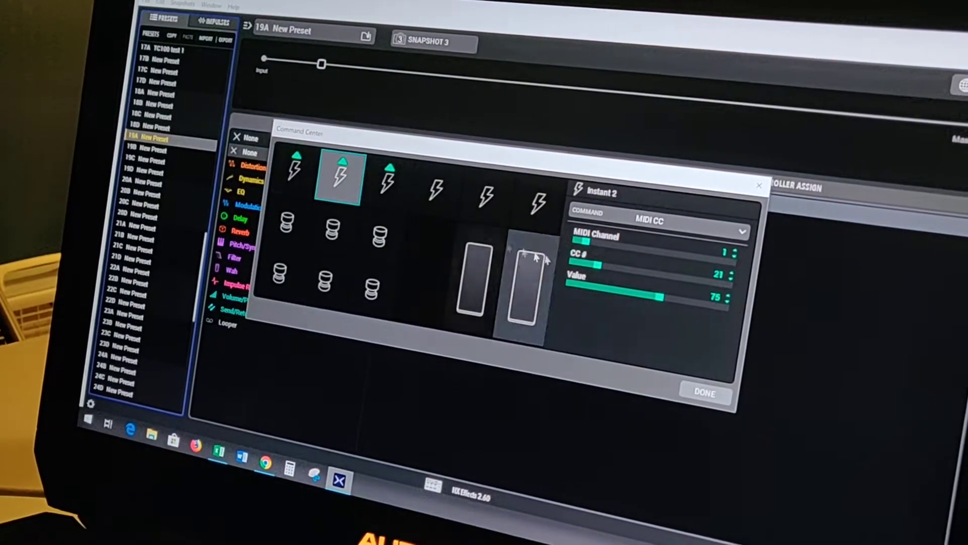
drag(648, 297, 593, 282)
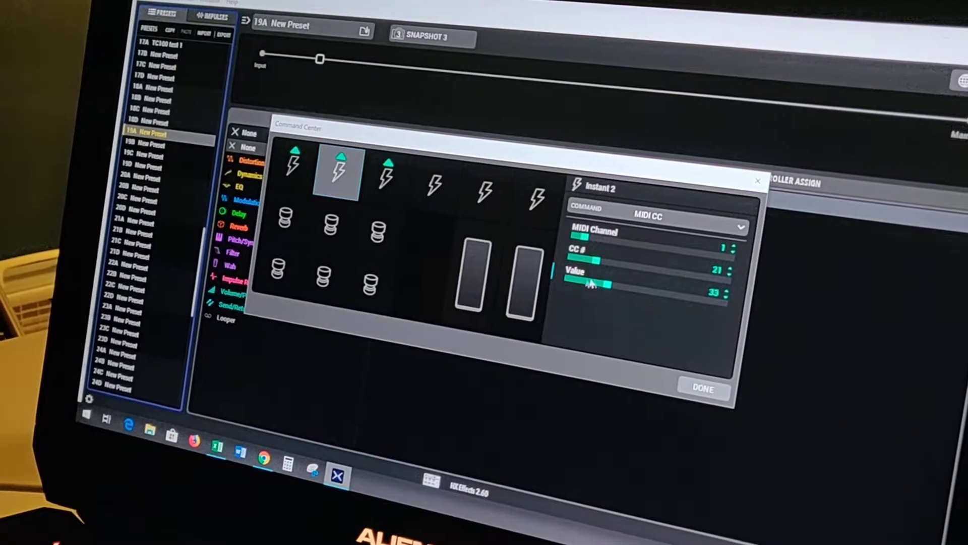
click(384, 180)
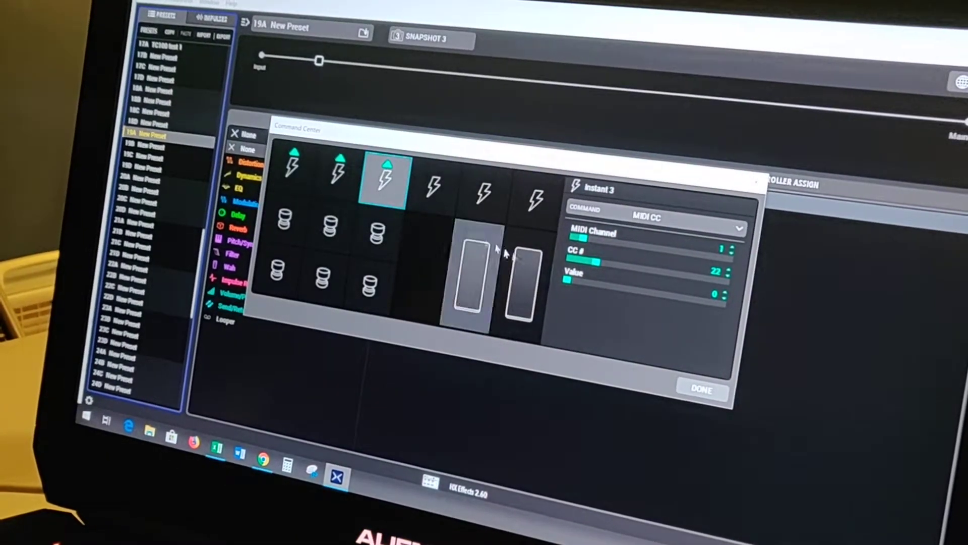
drag(567, 291, 666, 291)
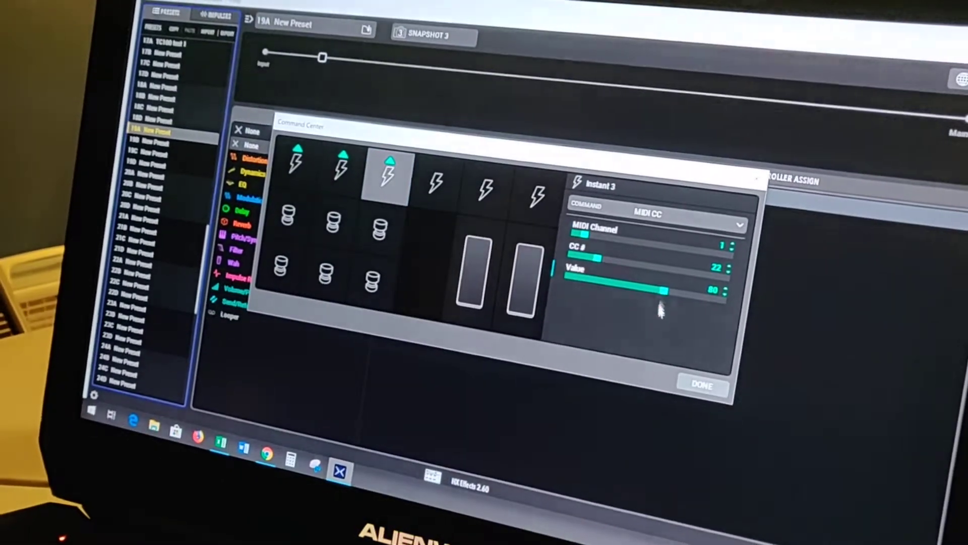
click(701, 385)
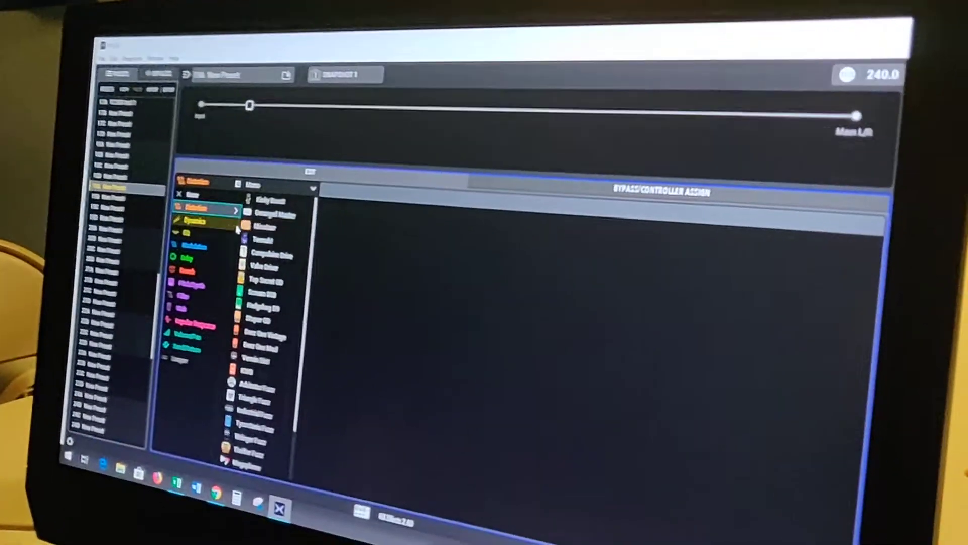
Load the Scream 808 distortion into the first block after briefly browsing dynamics models.
click(265, 271)
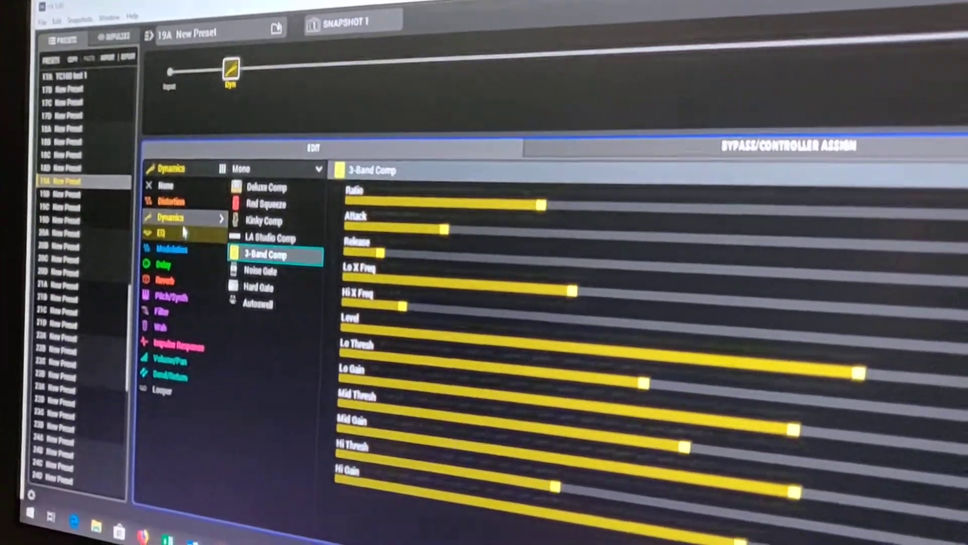
click(172, 202)
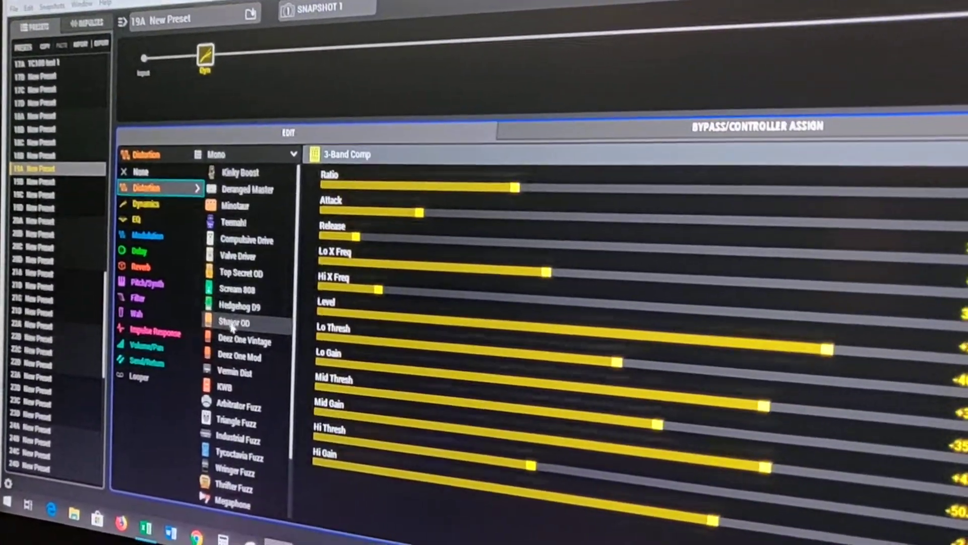
click(232, 287)
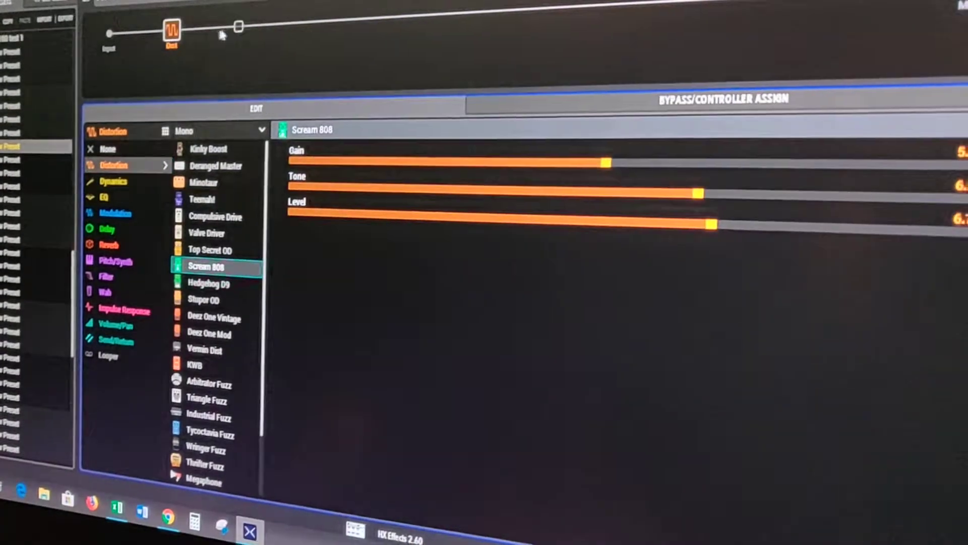